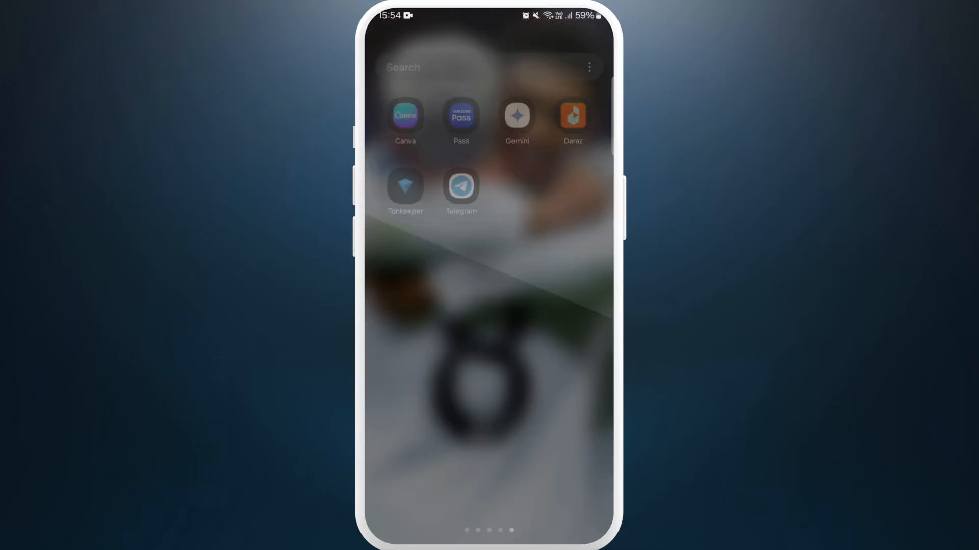
Launch Tonkeeper from the app drawer to reach the $0 wallet home screen
{"action": "left_click", "coordinate": [404, 186]}
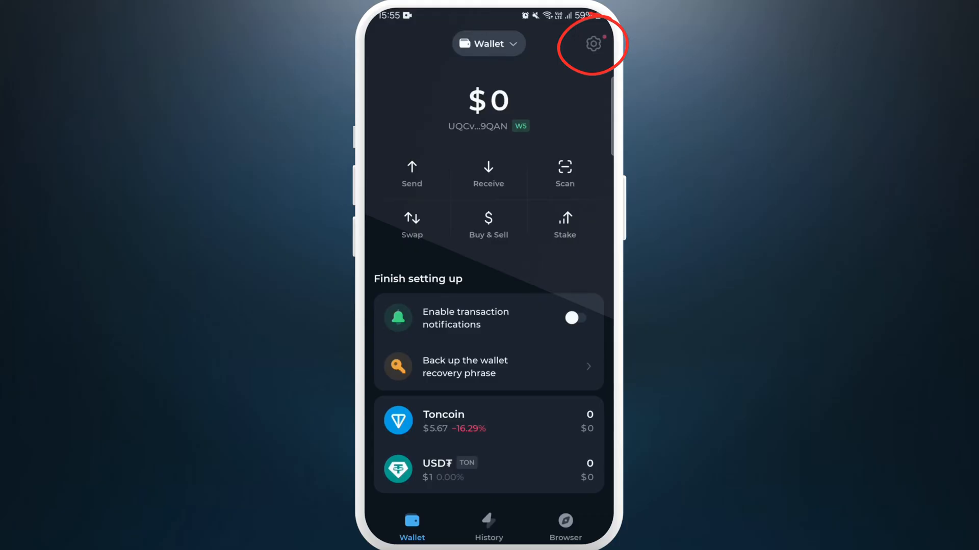
Open wallet settings and enter the current passcode to reach Create new passcode
{"action": "left_click", "coordinate": [592, 44]}
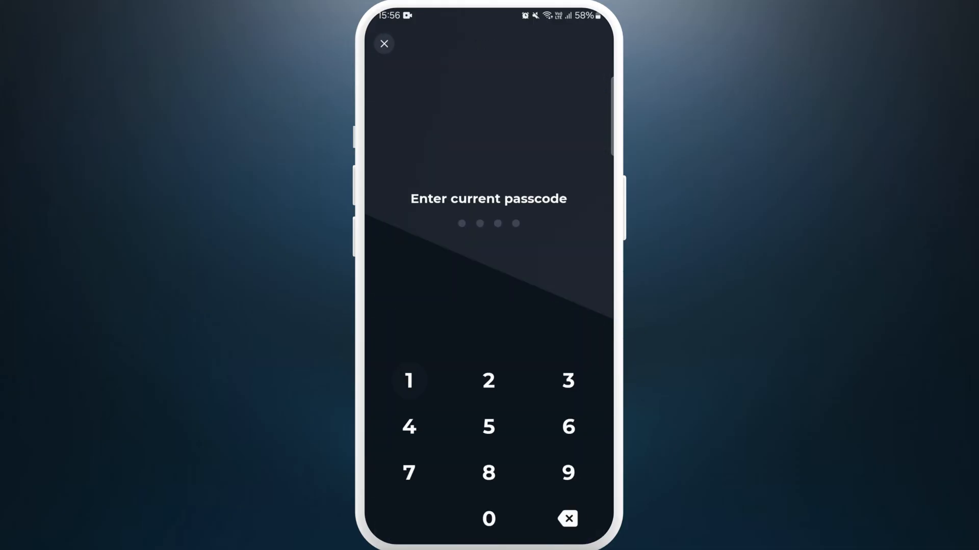
{"action": "left_click", "coordinate": [409, 380]}
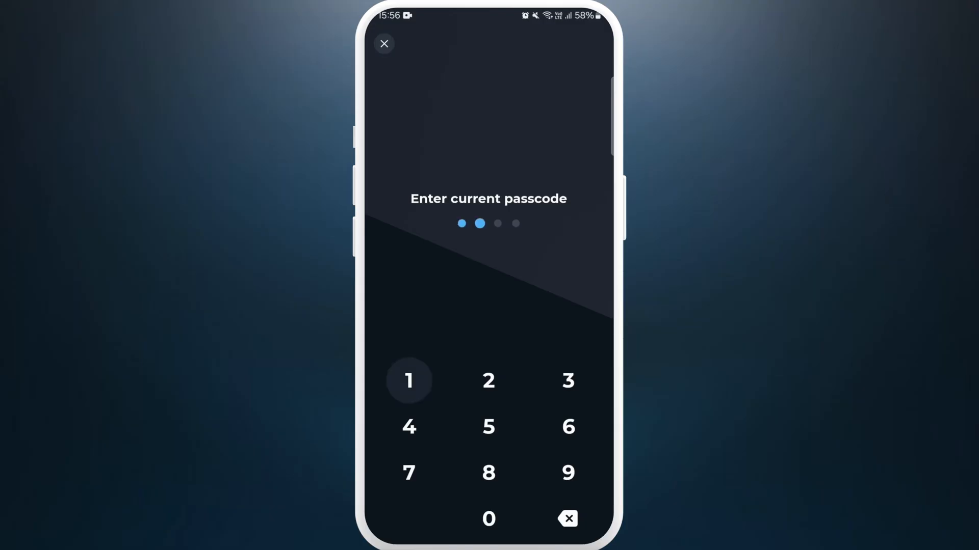
{"action": "left_click", "coordinate": [409, 380]}
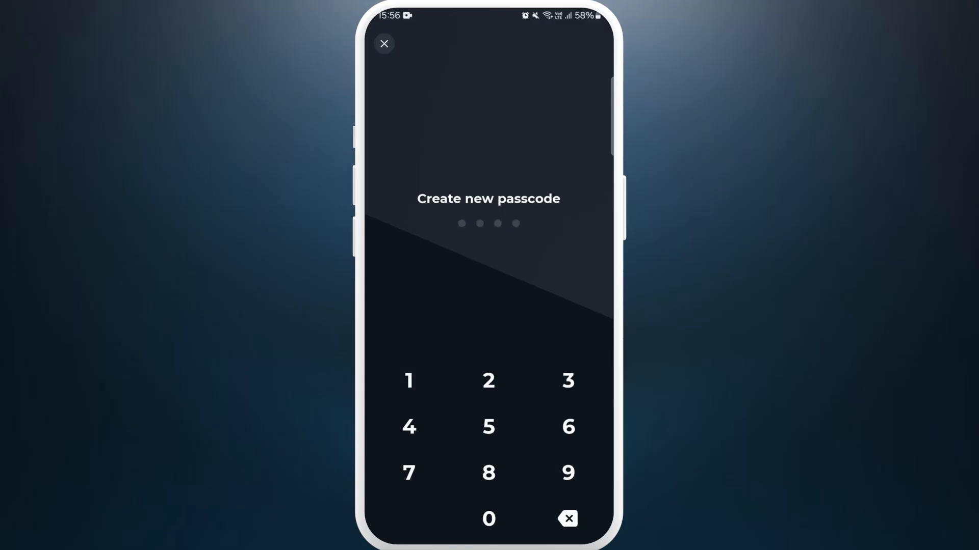